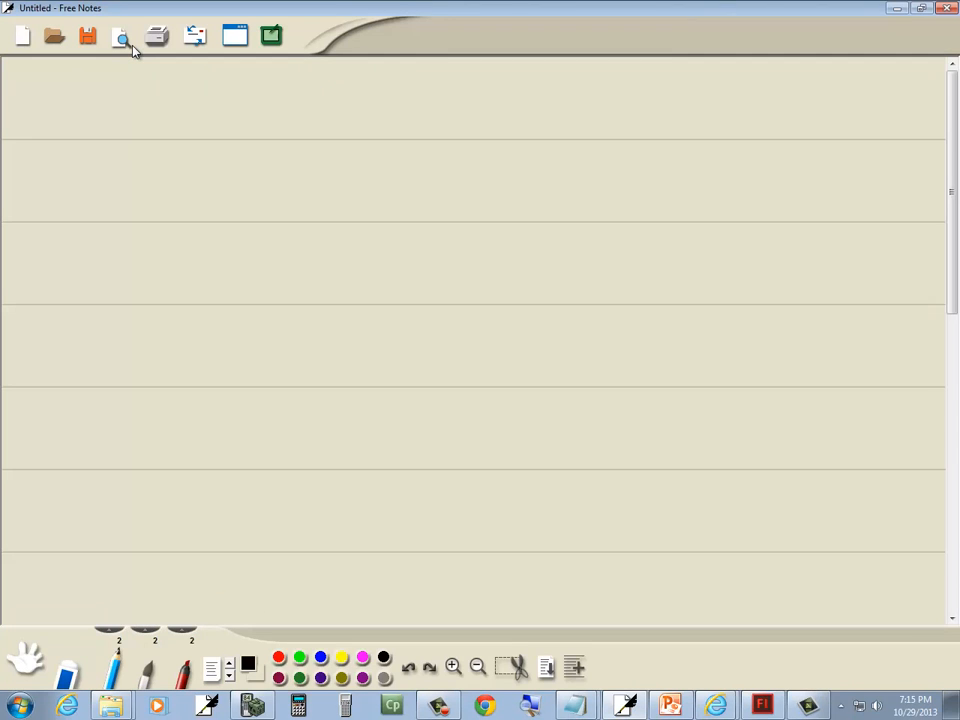
Handwrite g(x) = -3^(-x) in black ink at the top left of the page.
left_click(93, 98)
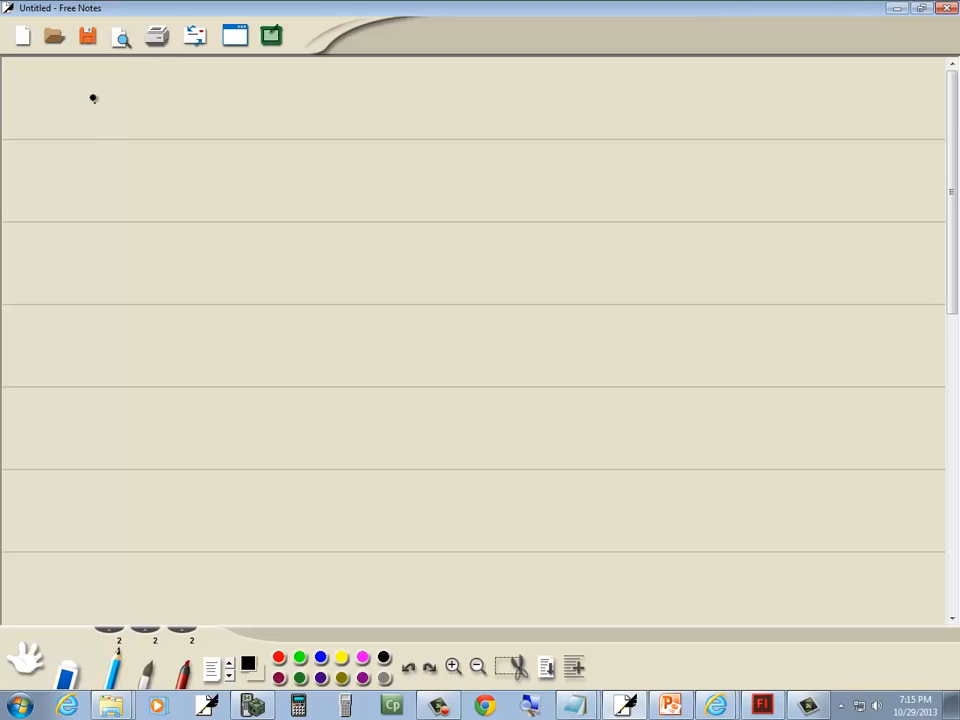
left_click_drag(80, 110, 160, 105)
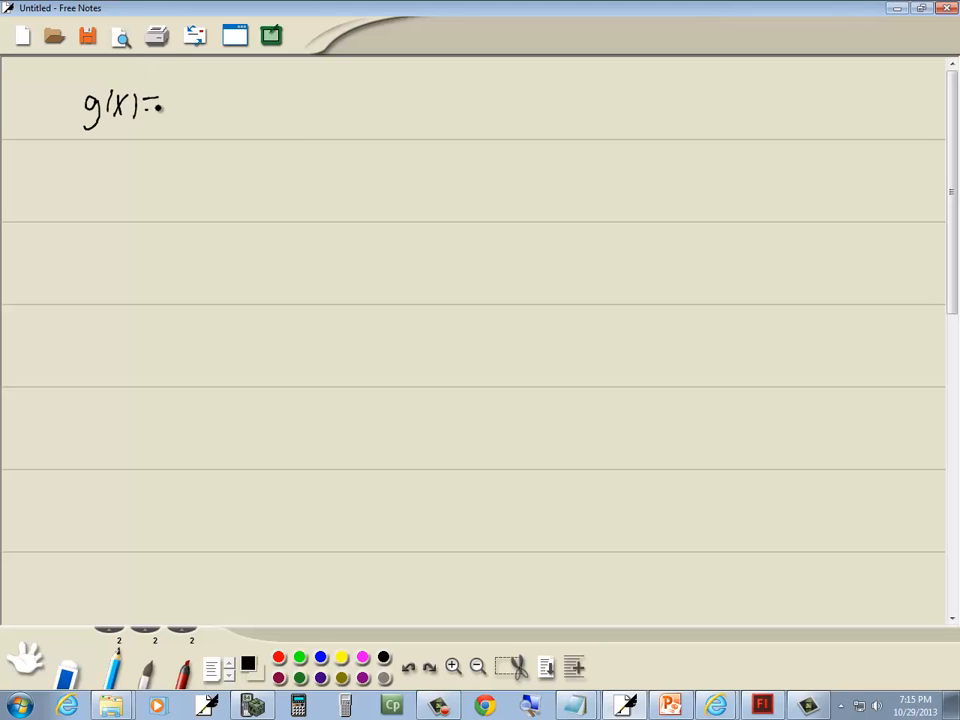
left_click_drag(150, 105, 200, 100)
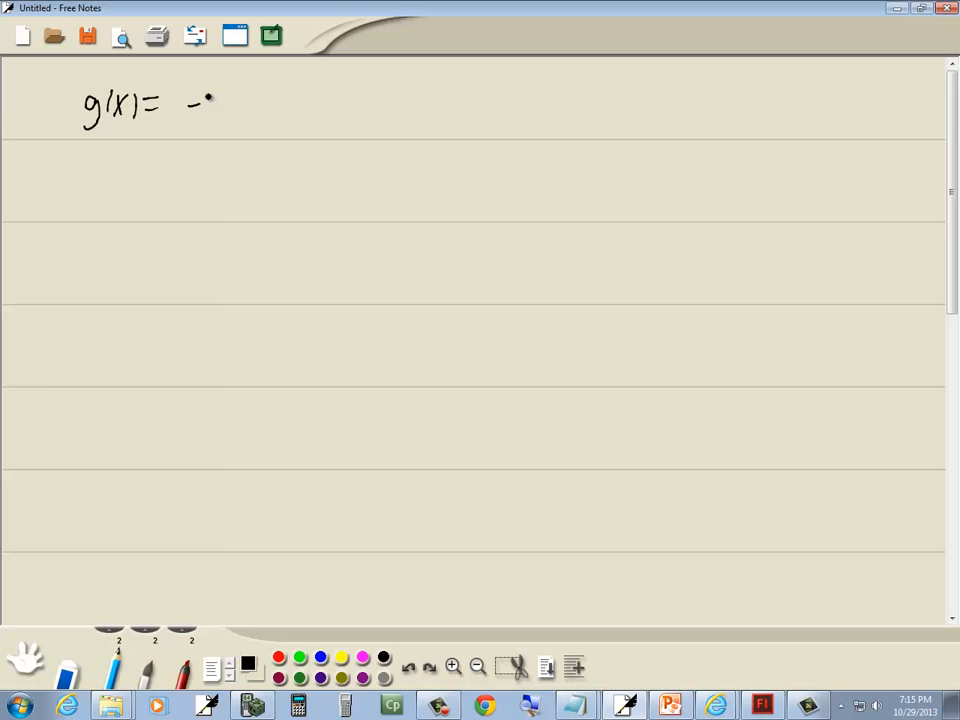
left_click_drag(205, 110, 250, 85)
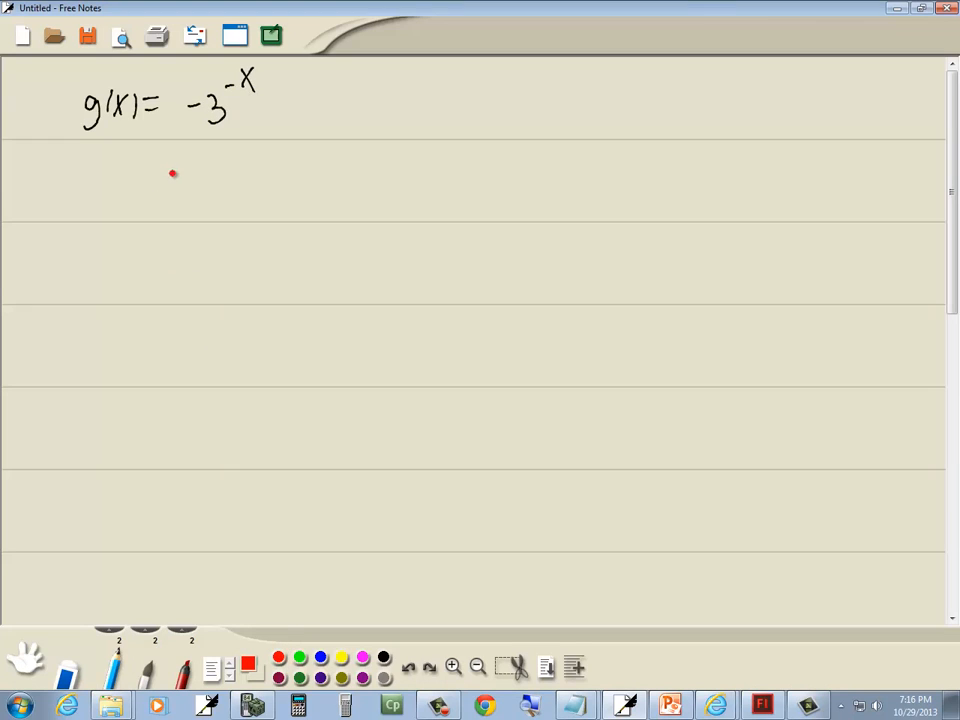
Draw a red arrow pointing at the leading negative sign of -3.
left_click_drag(170, 175, 188, 130)
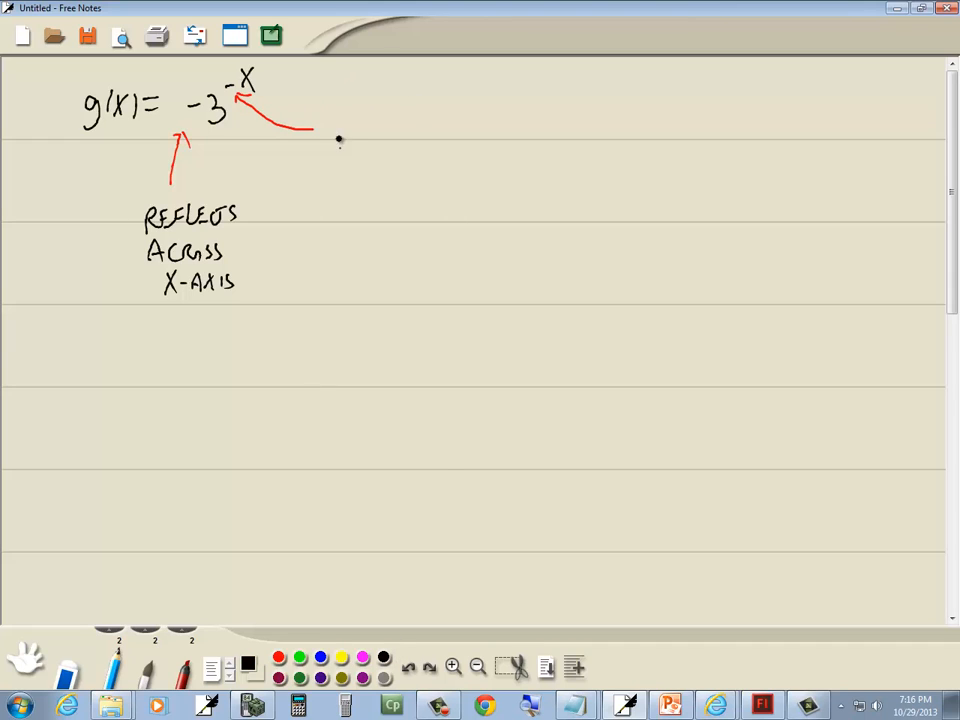
Write 'Reflects across' in black to the right of the exponent's red arrow.
left_click_drag(338, 135, 398, 135)
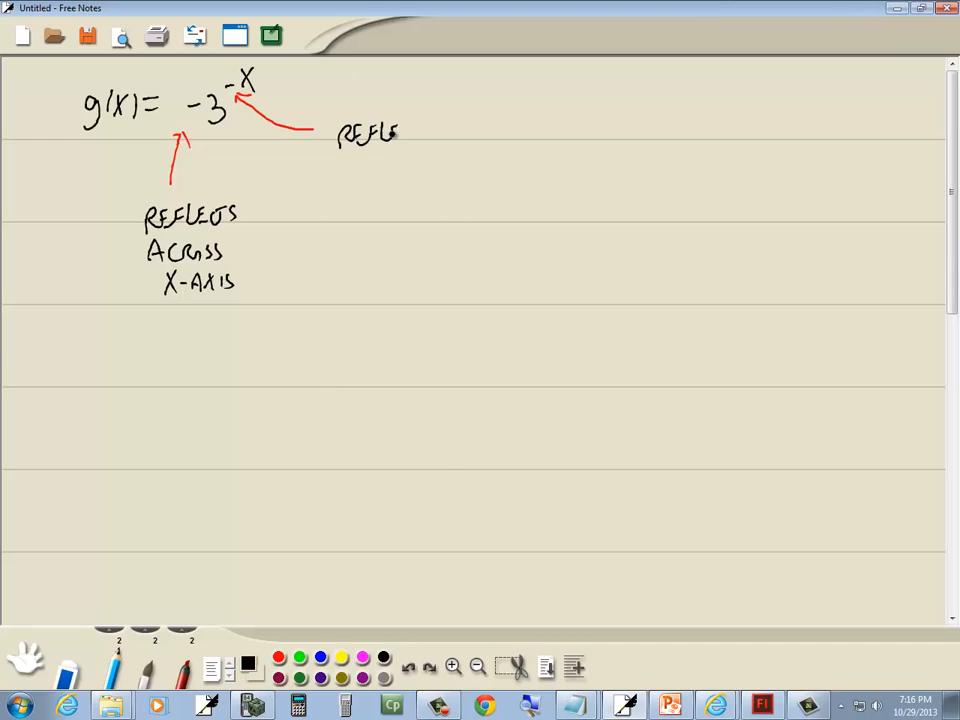
left_click_drag(398, 133, 433, 135)
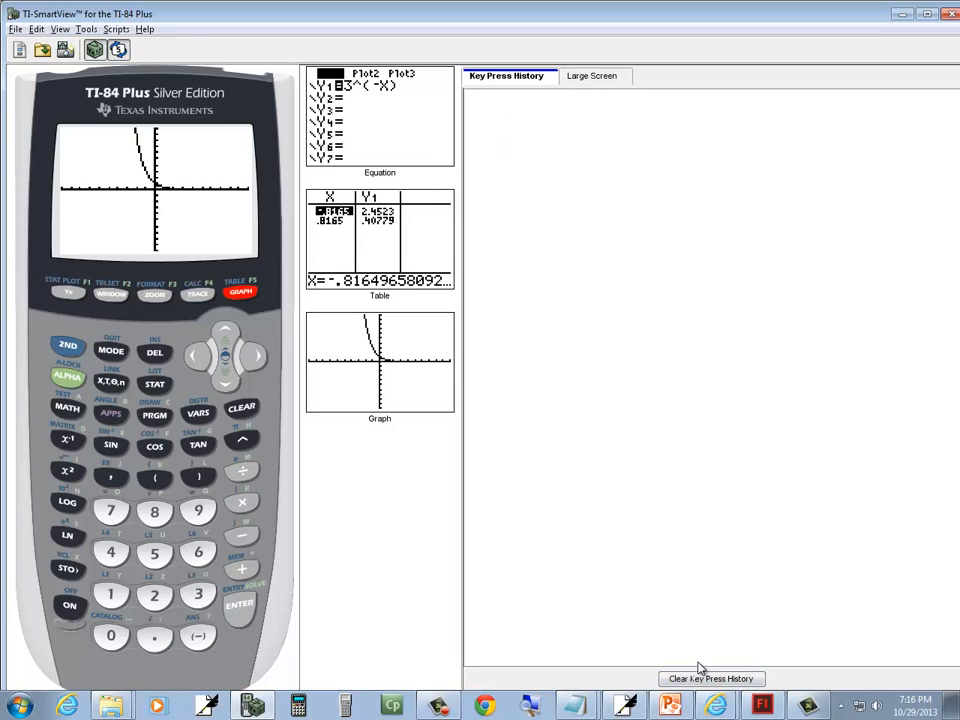
Clear the key press history, finish Y1 = -3^(-X) and display its graph.
left_click(69, 291)
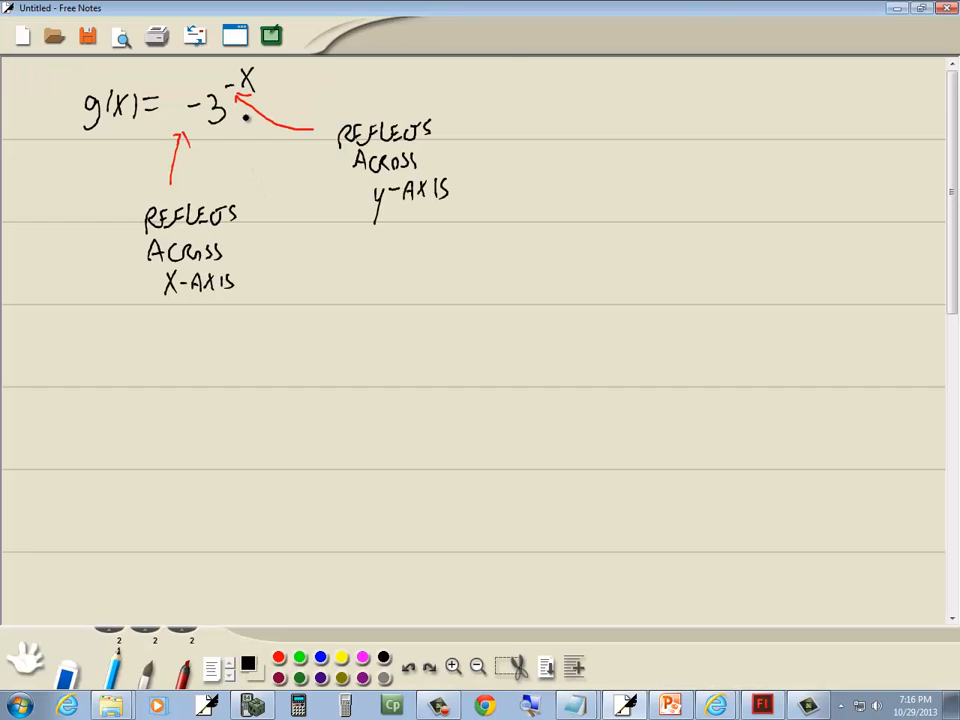
left_click(345, 706)
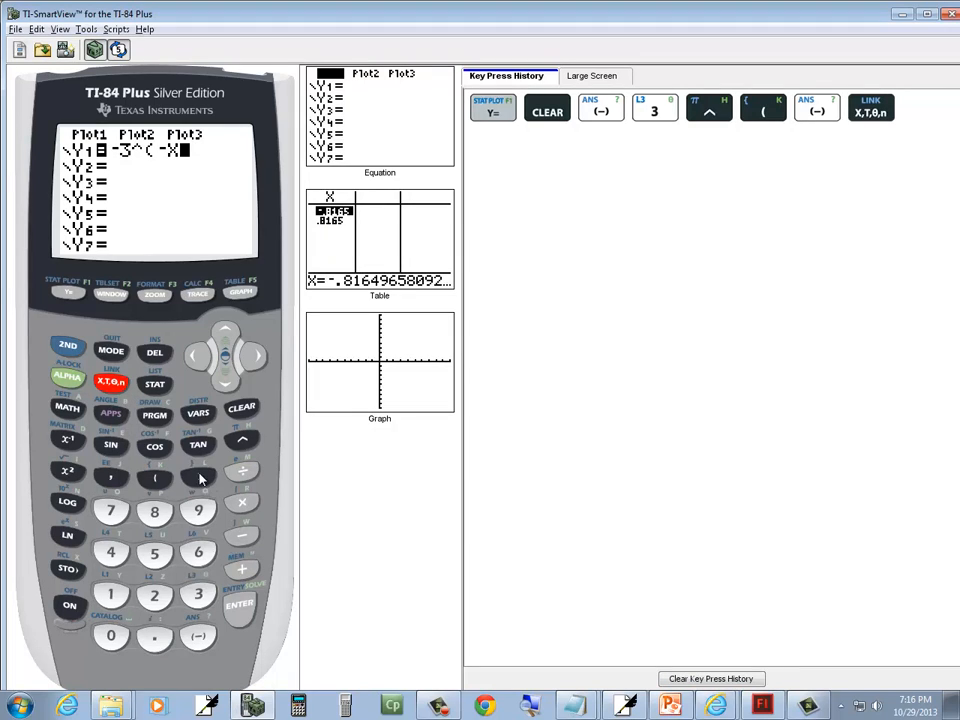
left_click(240, 291)
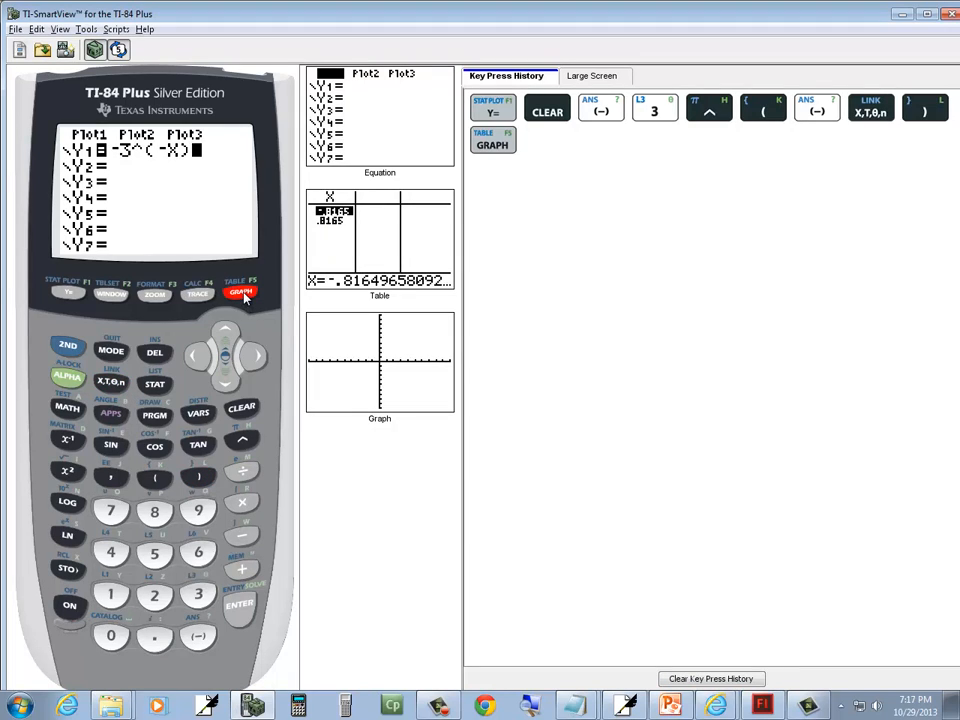
left_click(242, 292)
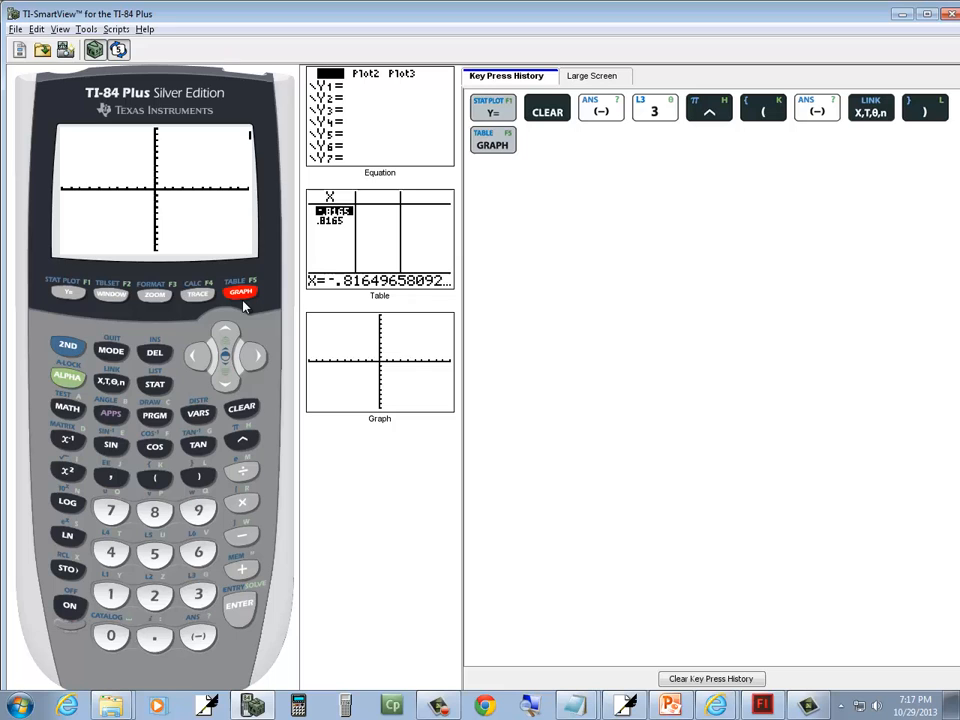
Return to the handwritten notes page to sketch the graph.
left_click(241, 291)
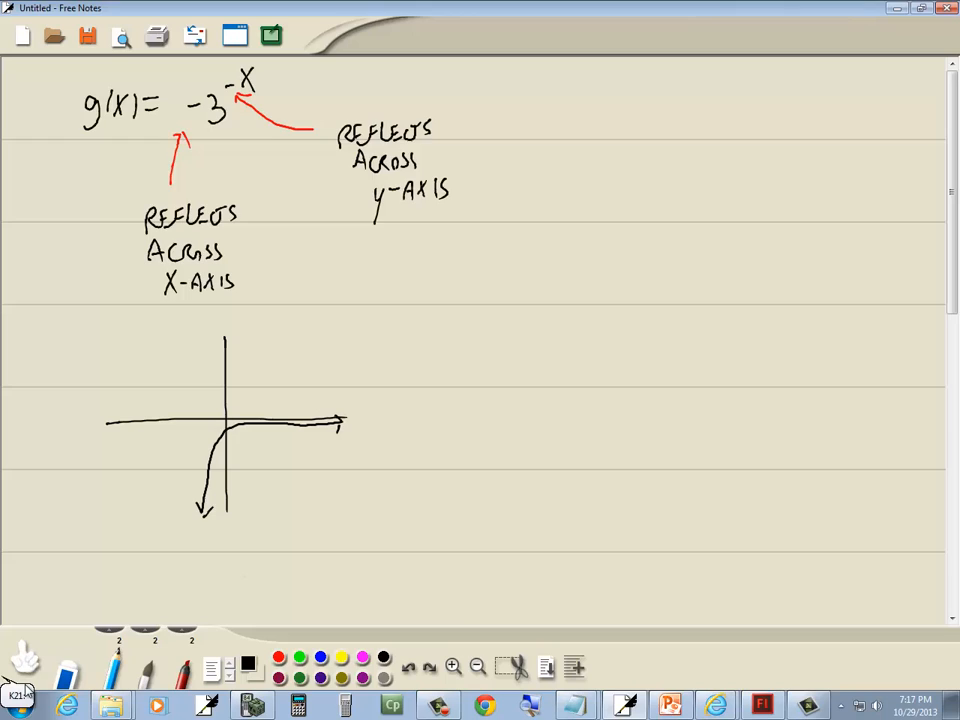
mouse_move(25, 660)
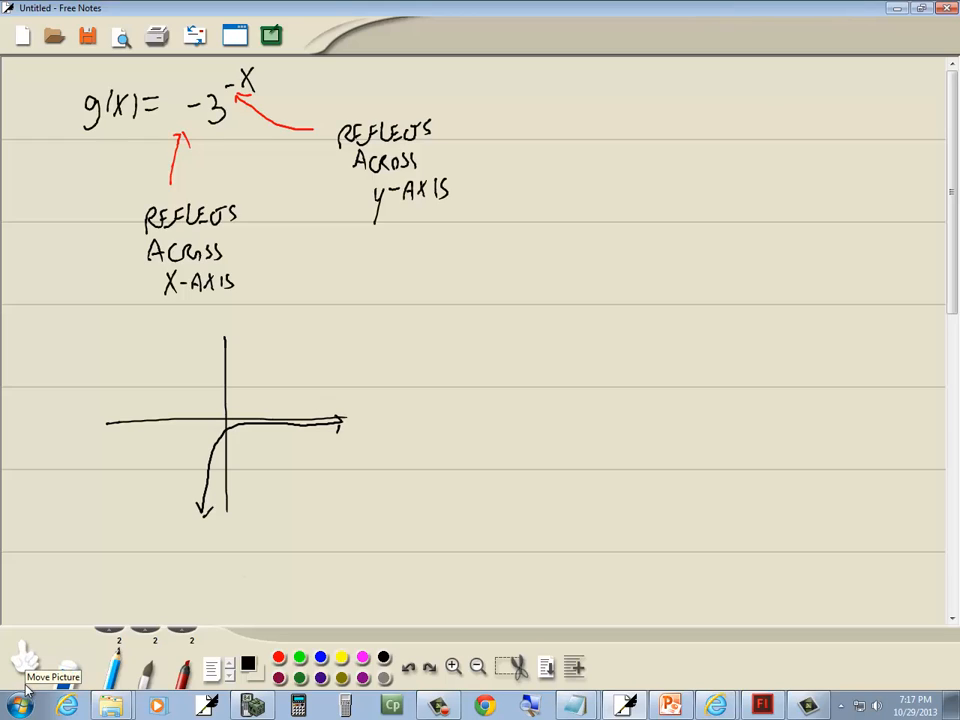